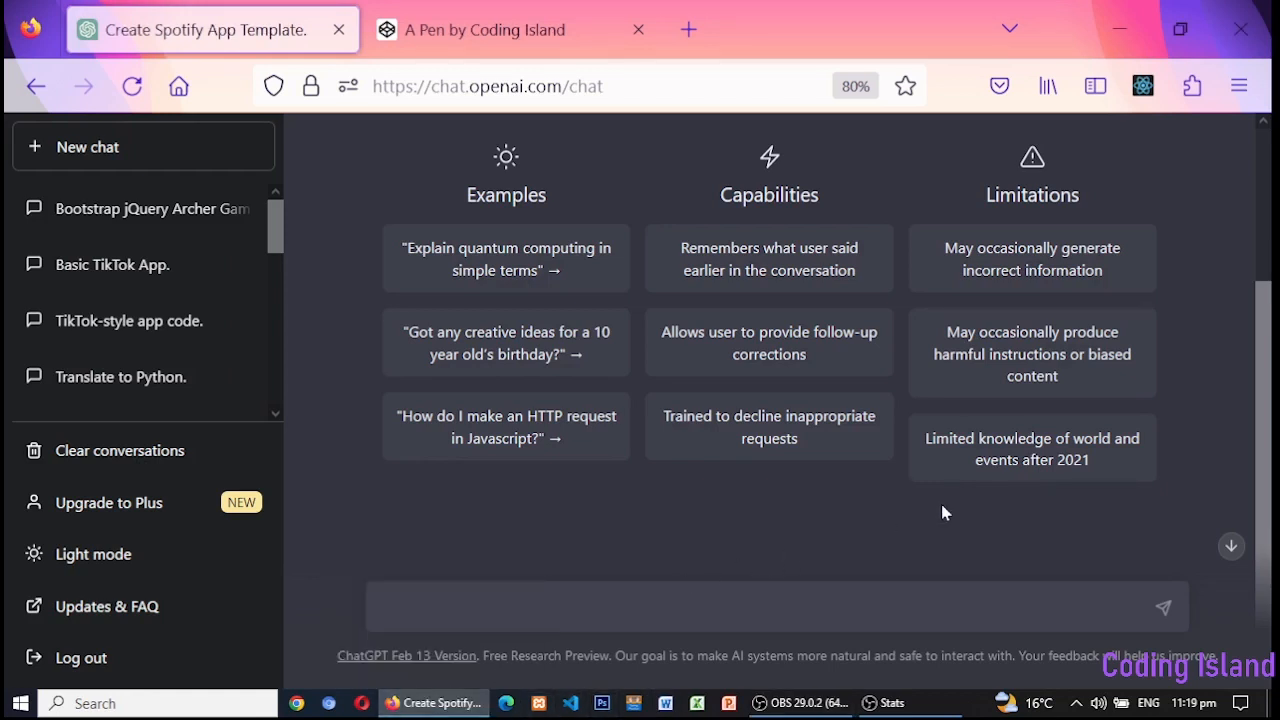
mouse_move(886, 546)
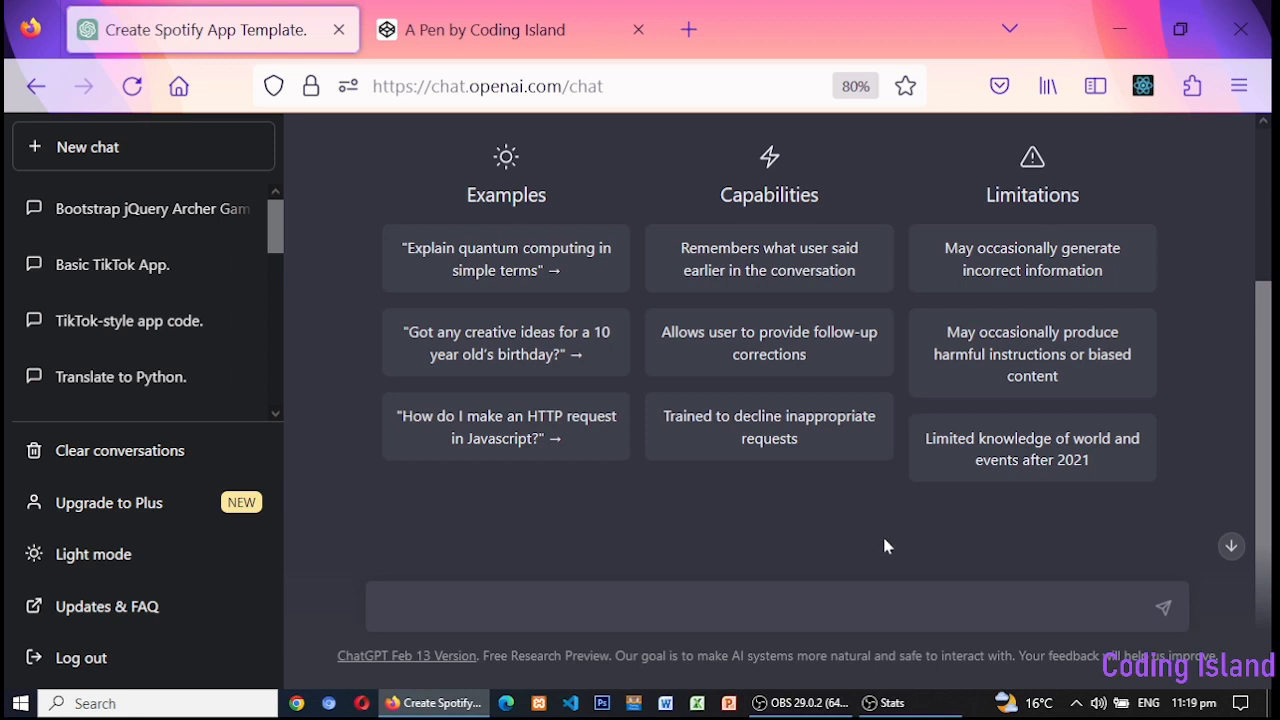
- Write a prompt asking for a basic Spotify app in HTML, CSS, Bootstrap, jQuery with source code, also adding a Spotify icon
click(700, 606)
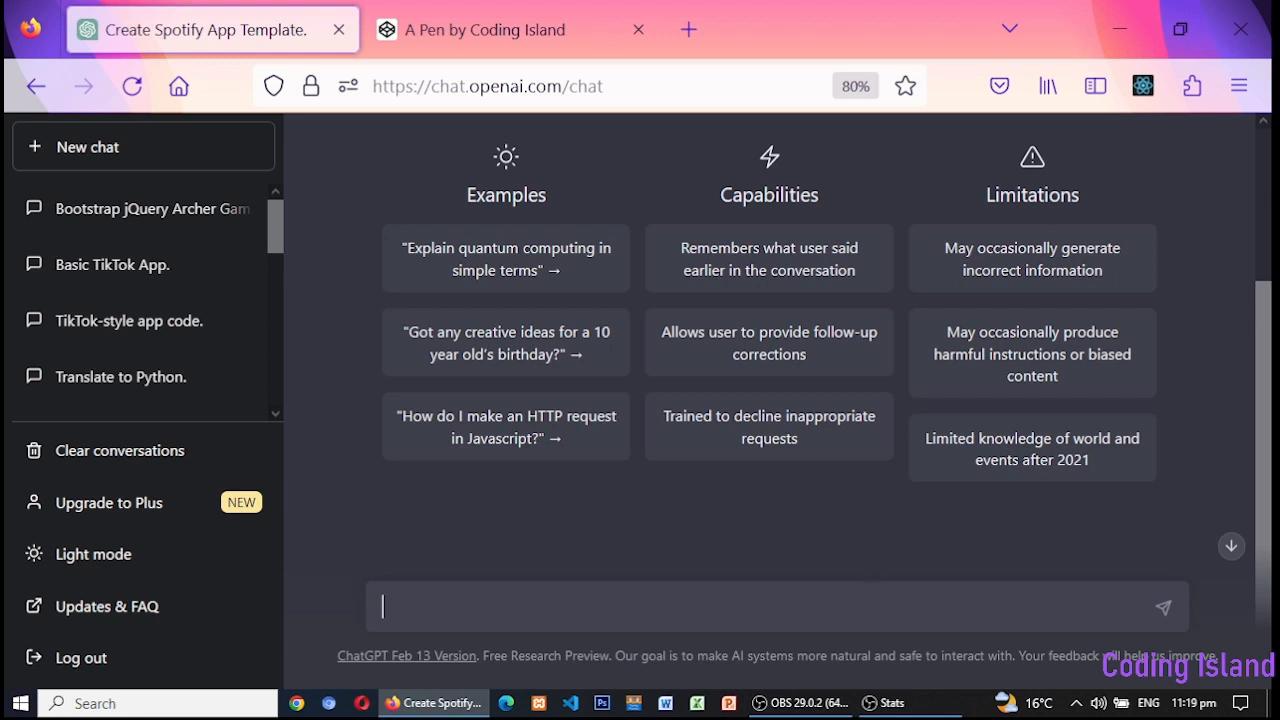
text(create a basic spotify app using html css bootstrap jquery with source code ?)
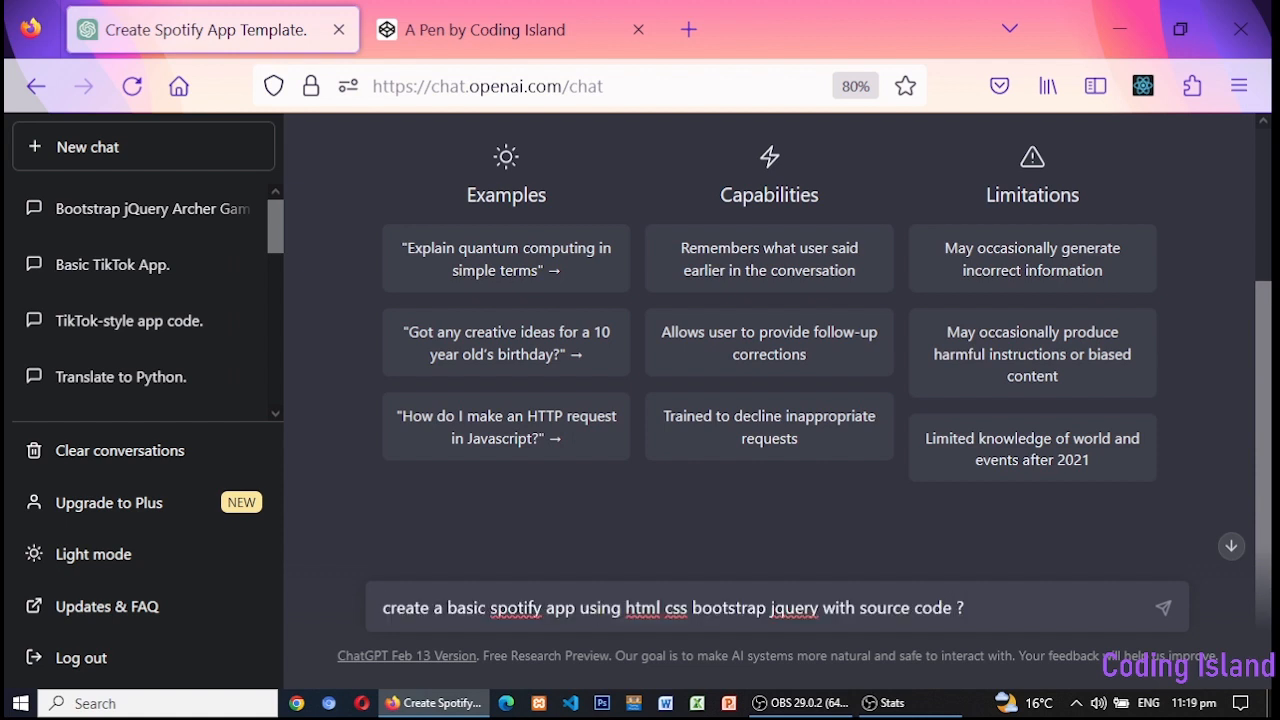
text(a)
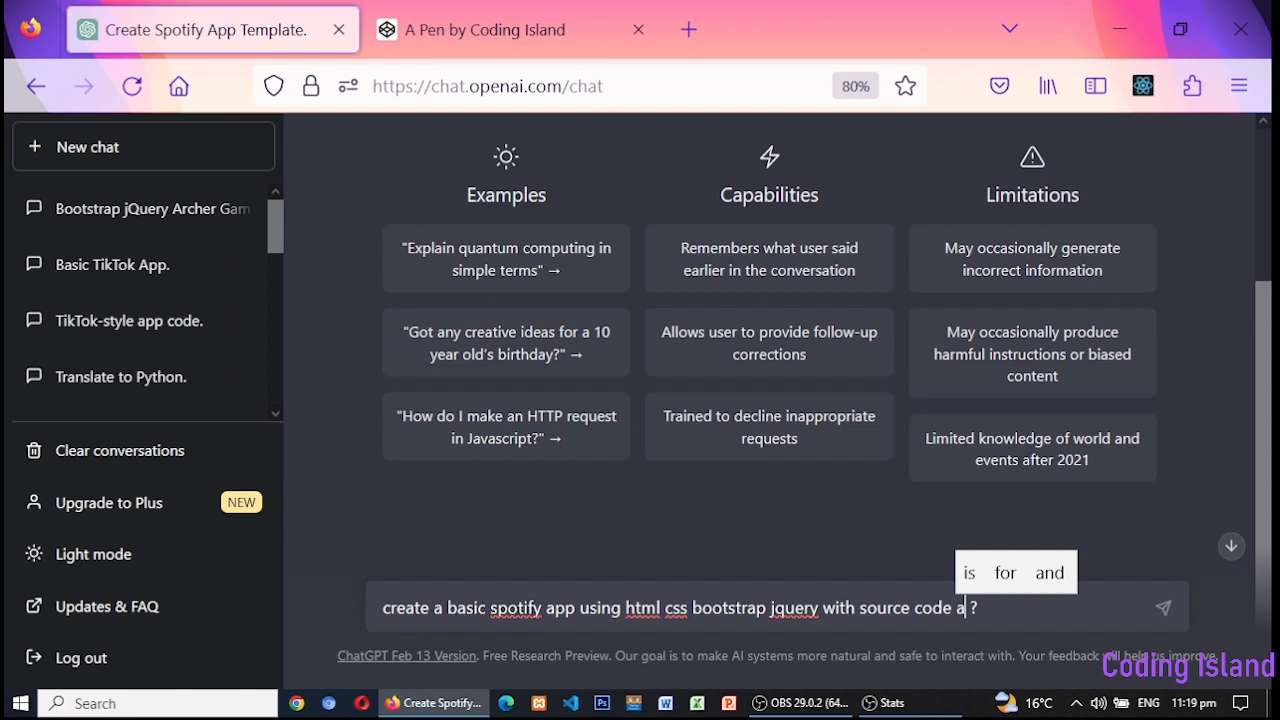
text(lso sa)
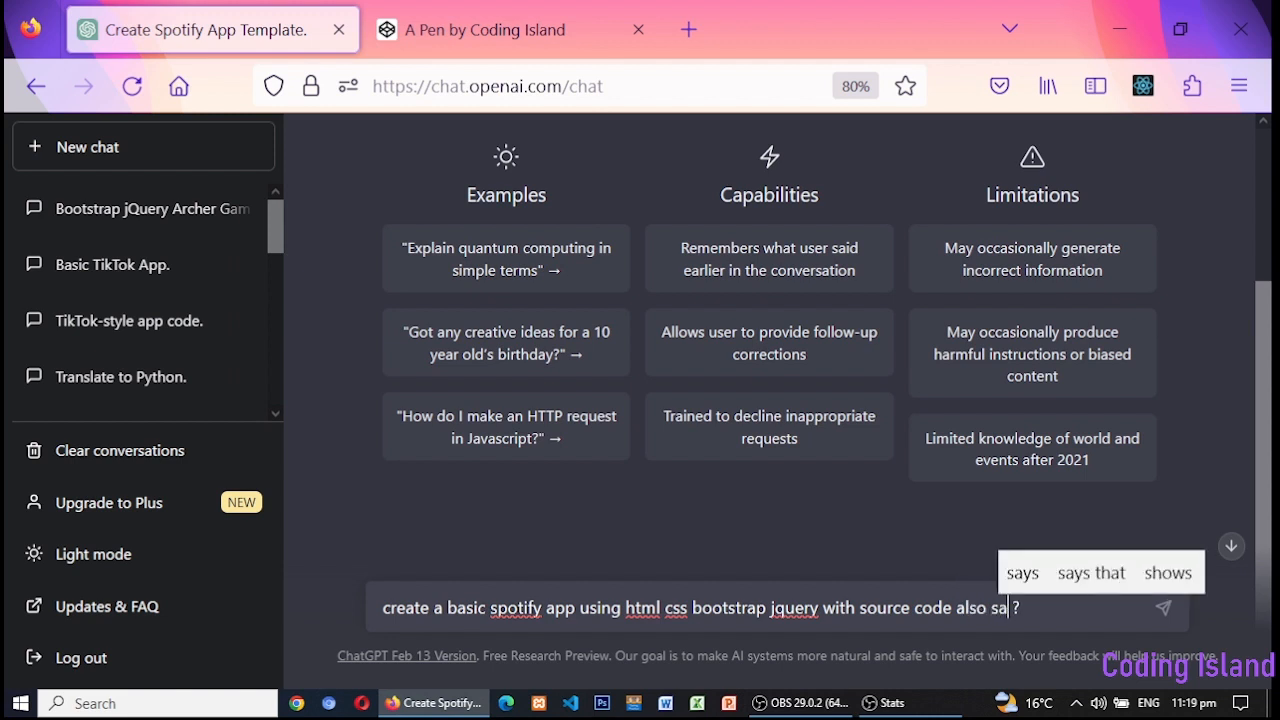
text(dd)
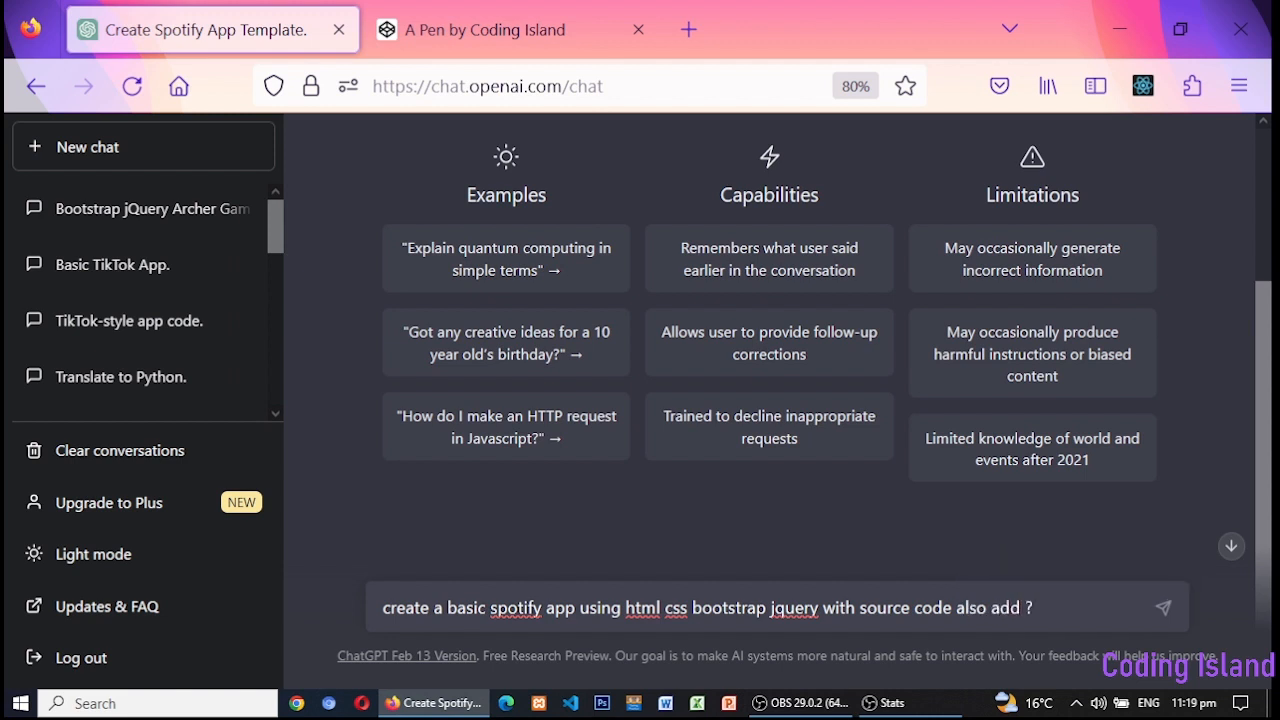
text(s)
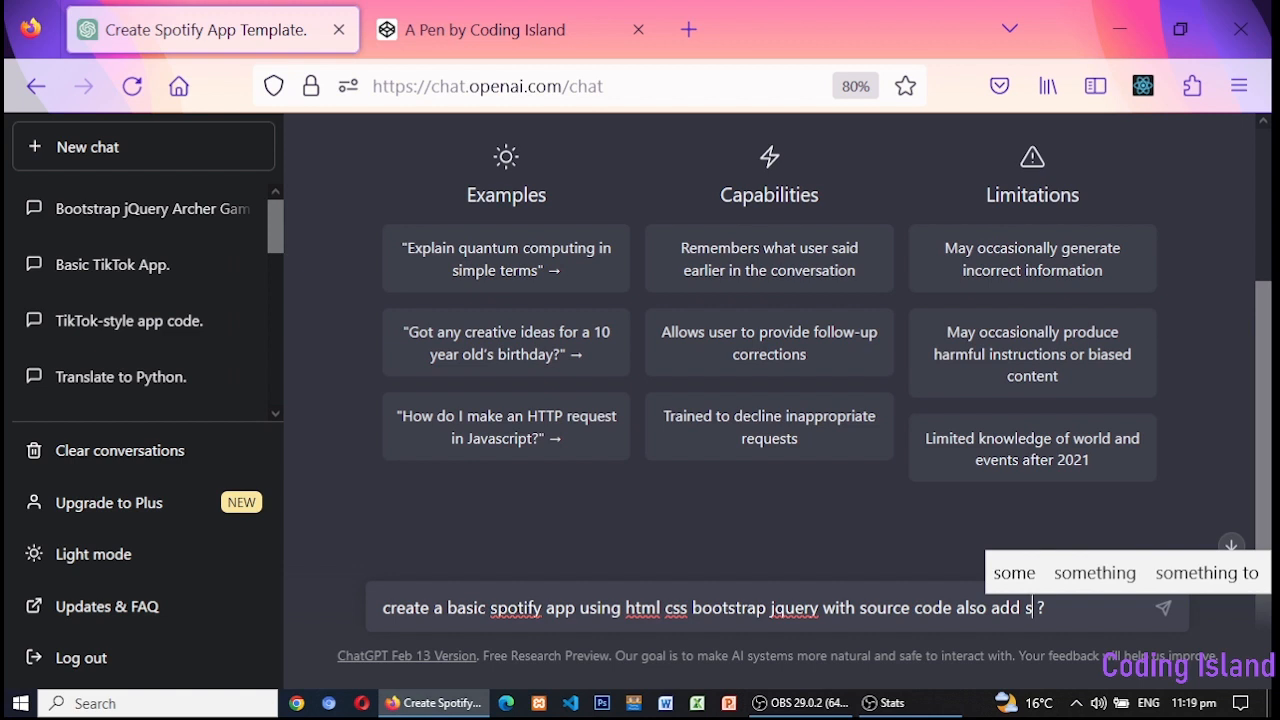
text(poti)
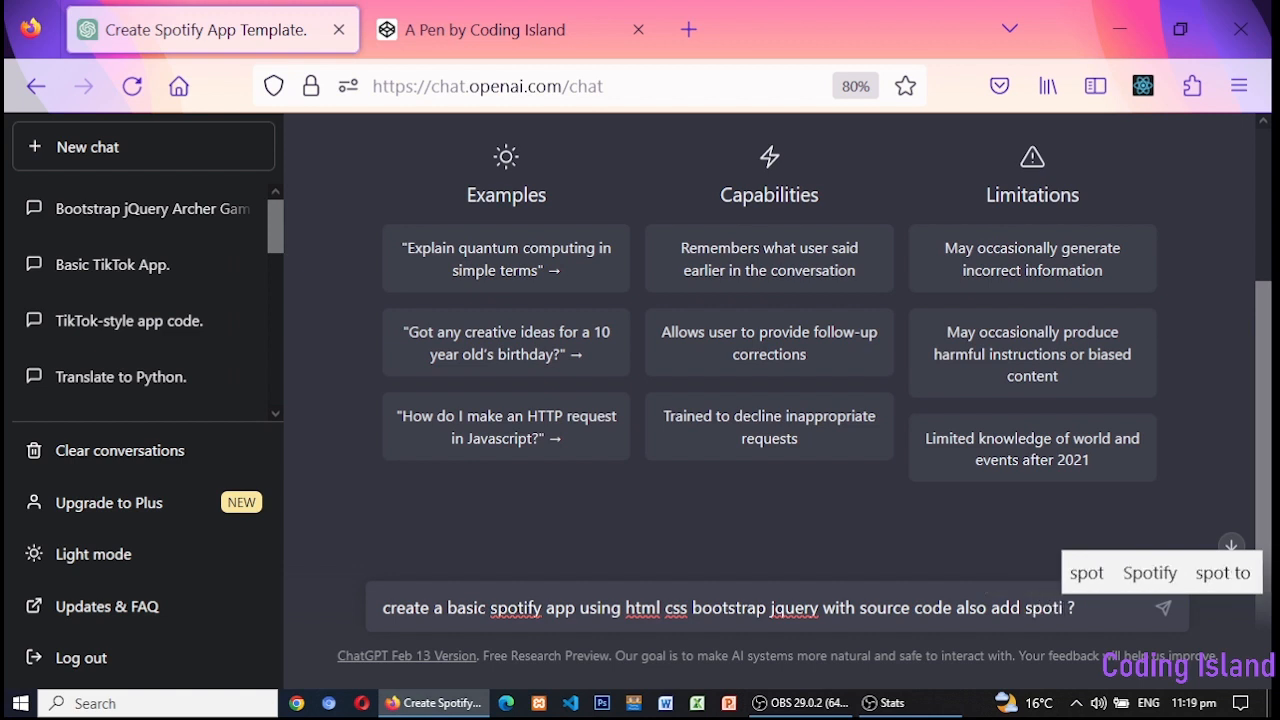
text(fy icon)
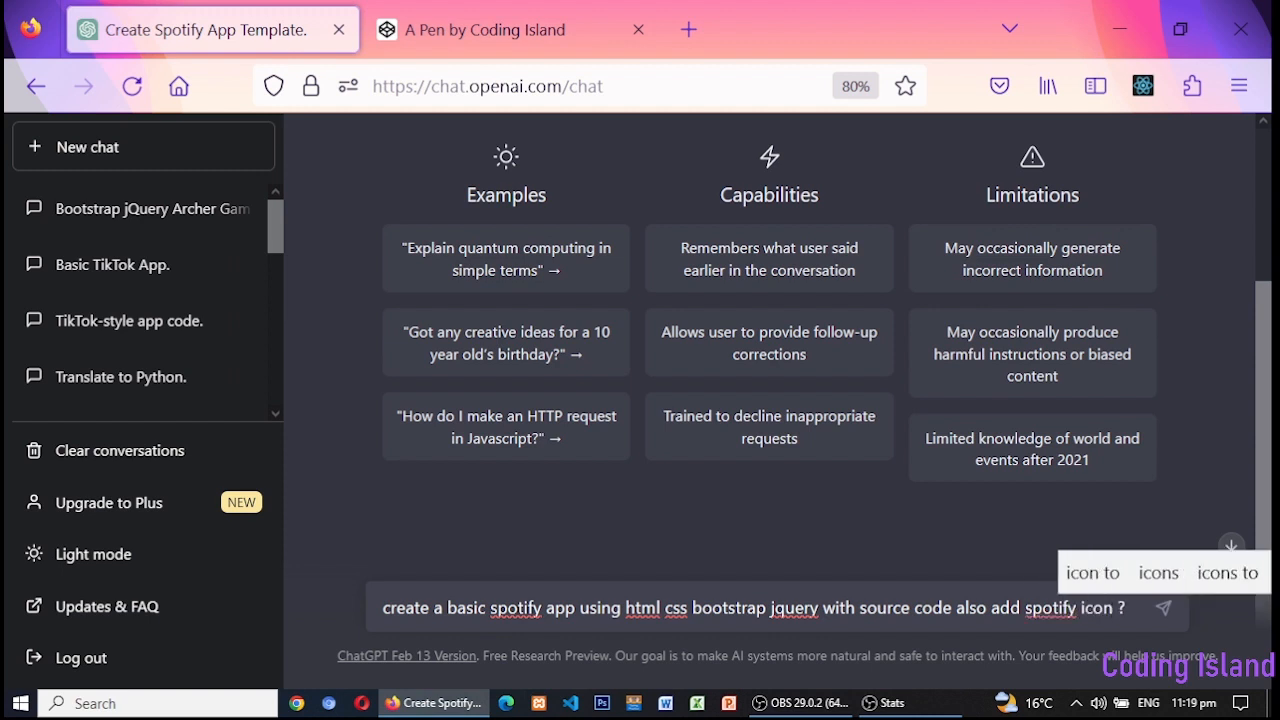
- Send the request and let ChatGPT generate the Spotify app HTML with Bootstrap, jQuery and icon
click(1164, 608)
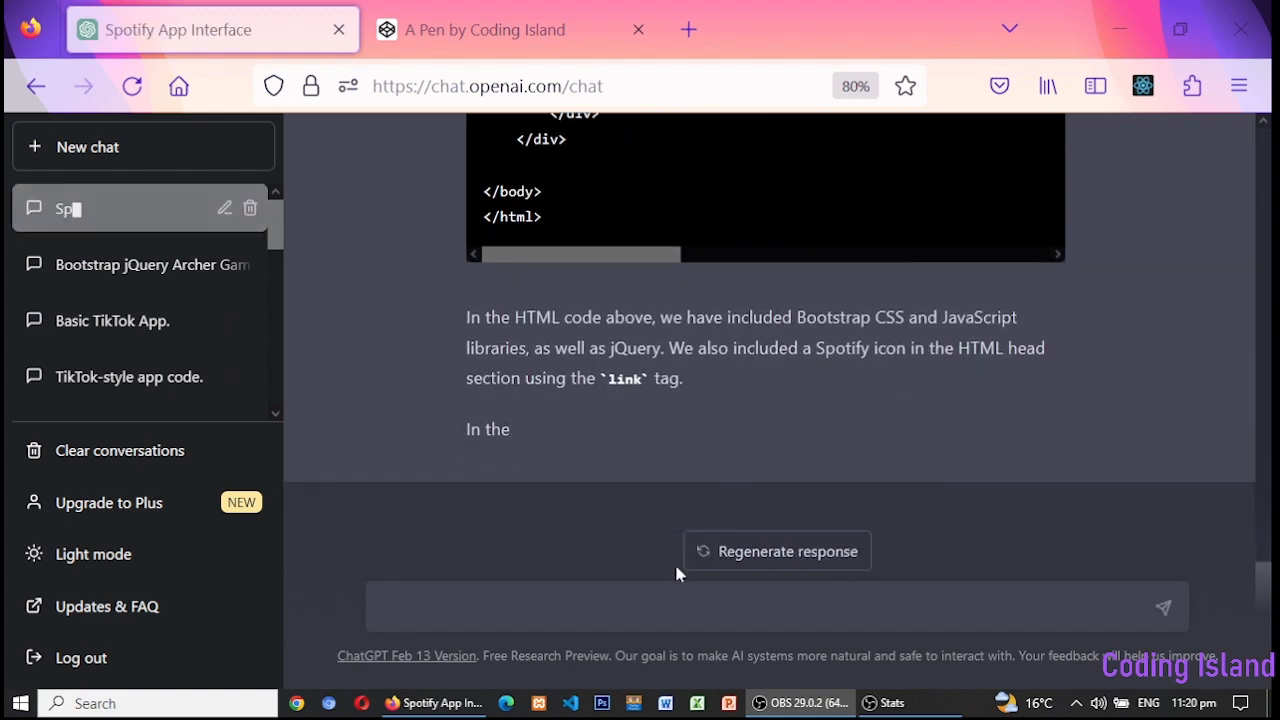
mouse_move(432, 702)
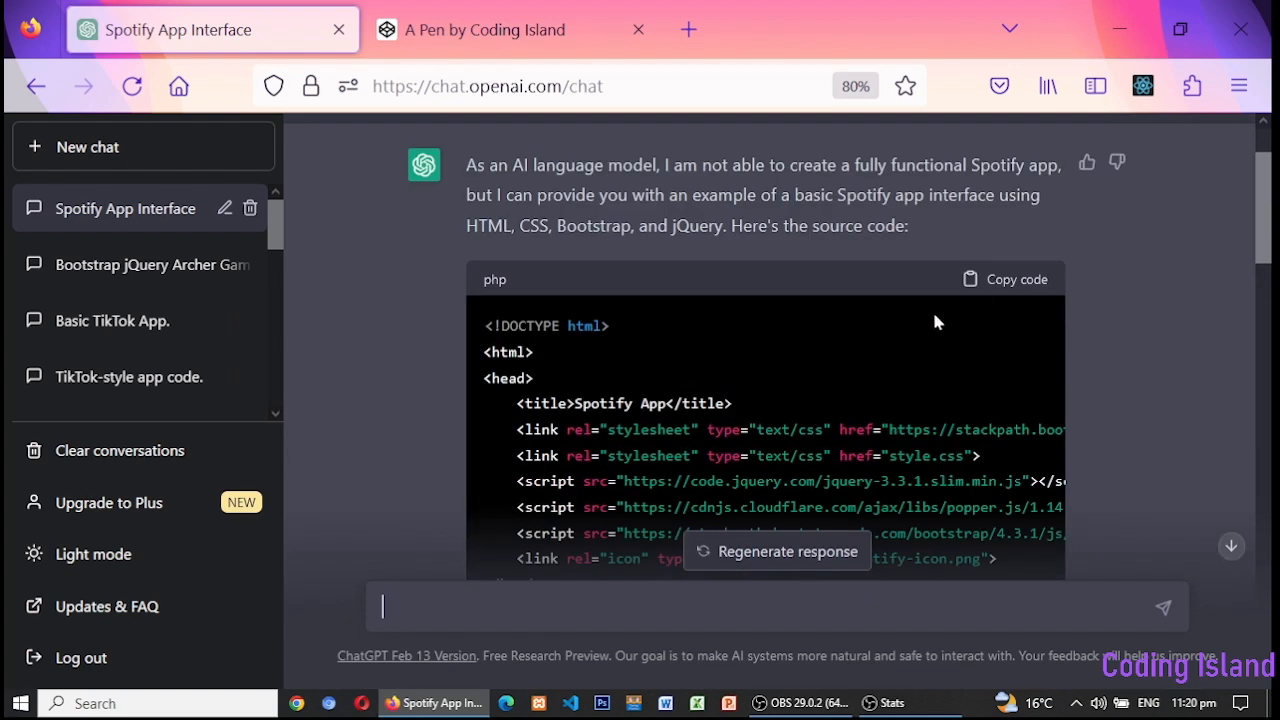
- Copy the generated Spotify app code and move to the 'A Pen by Coding Island' tab
click(1016, 280)
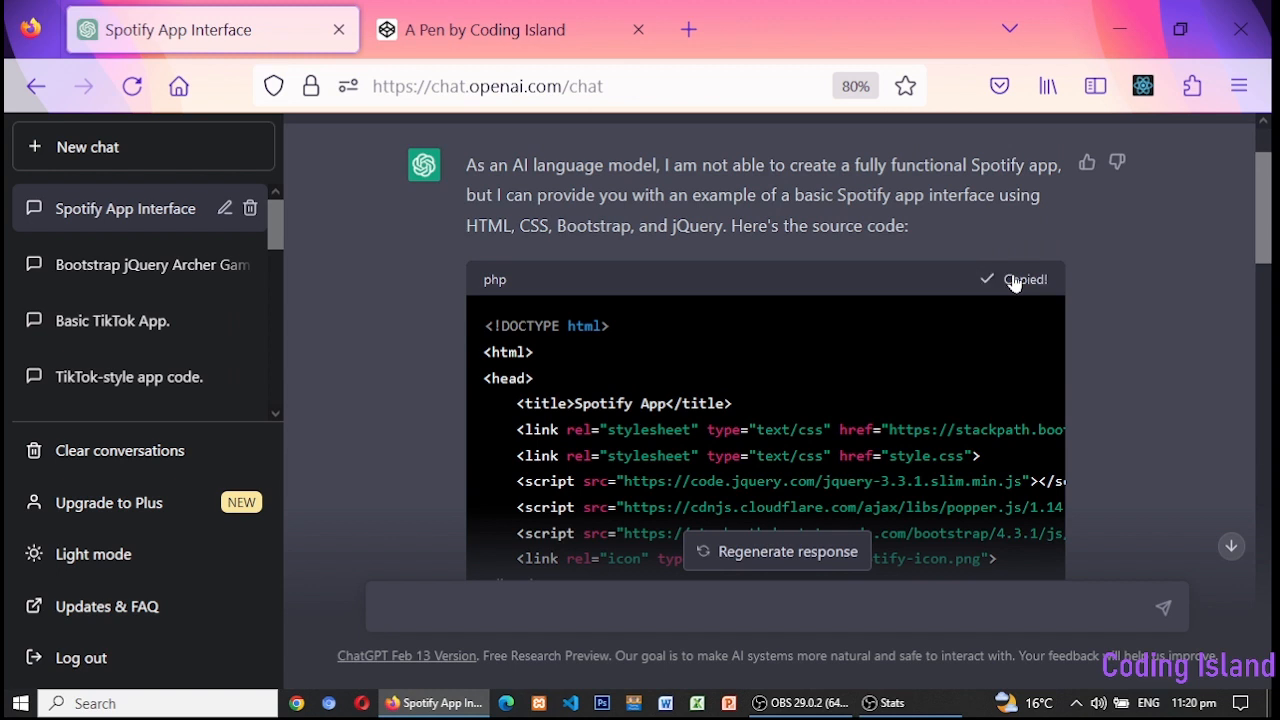
click(488, 30)
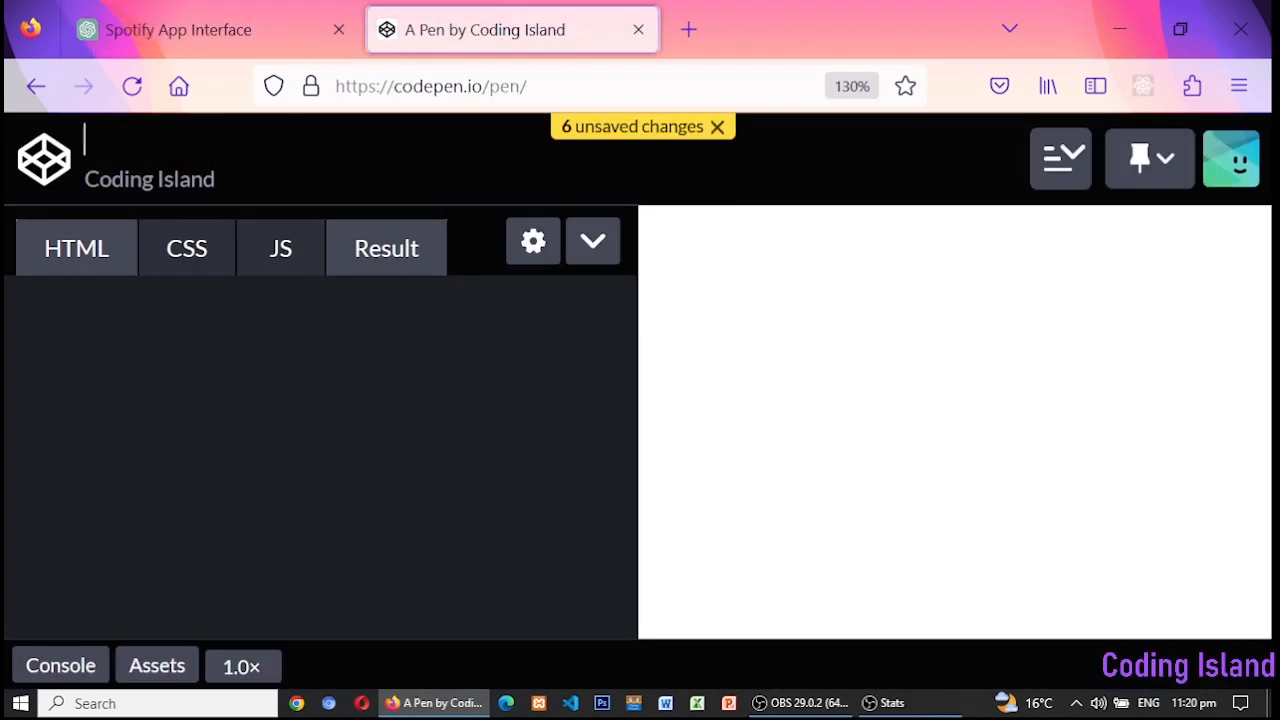
- Title the pen 'spotify app' and paste the HTML so the Spotify navbar and placeholder render
text(spoti)
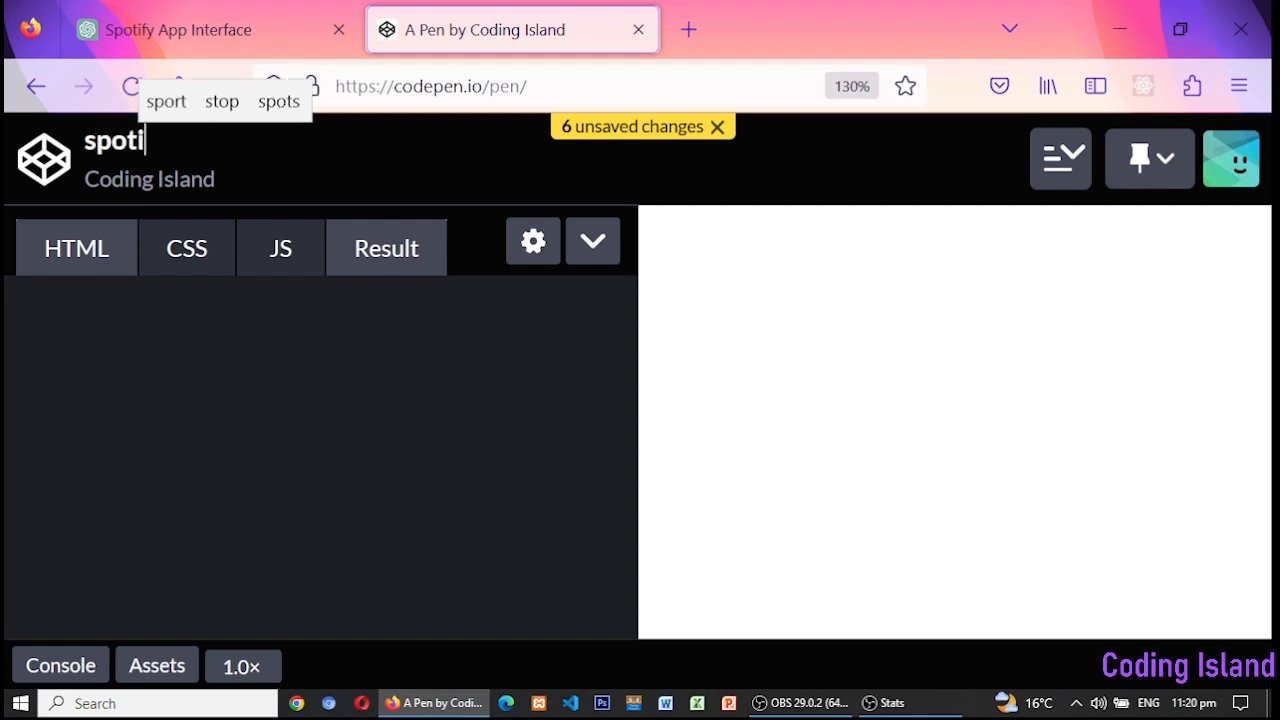
text(fy)
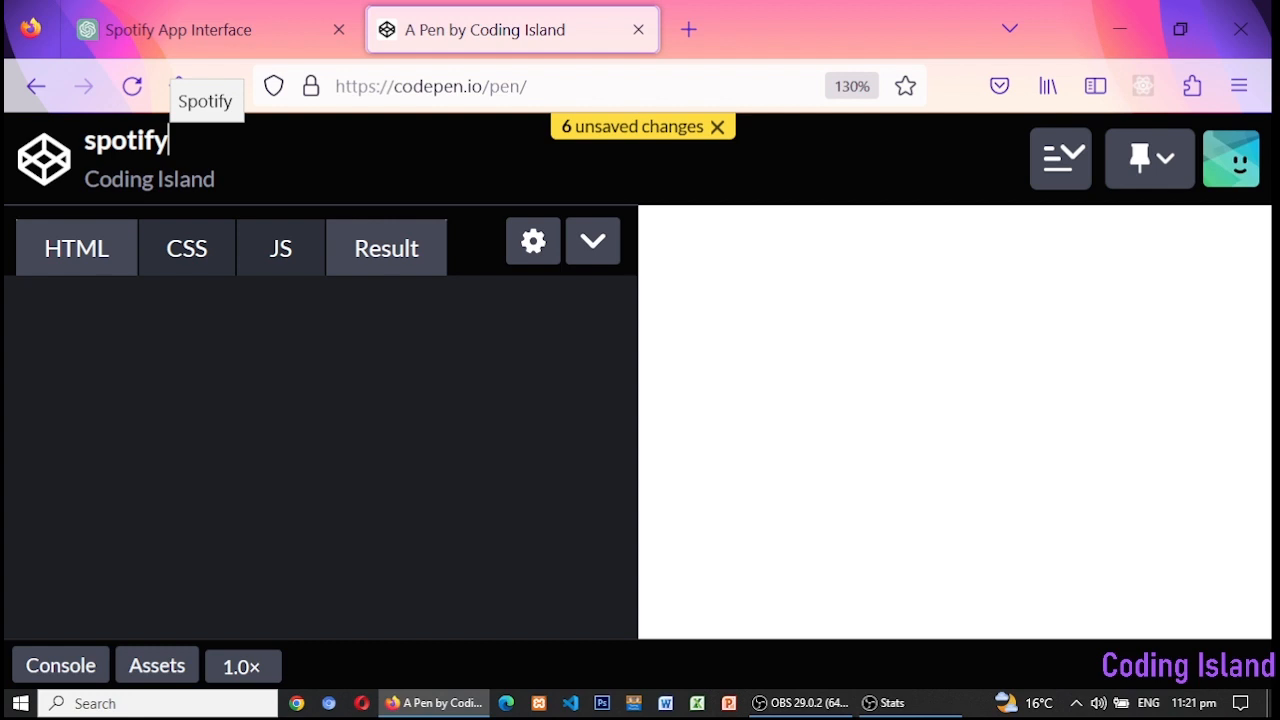
text(app)
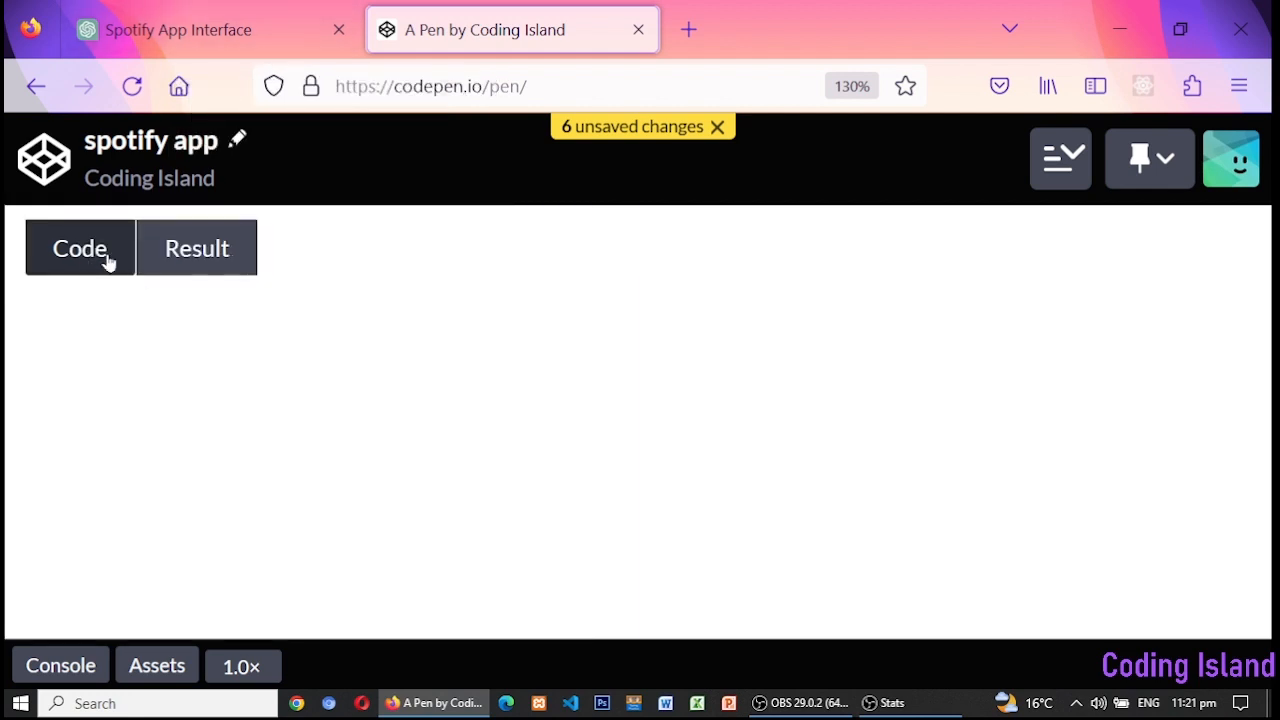
click(80, 248)
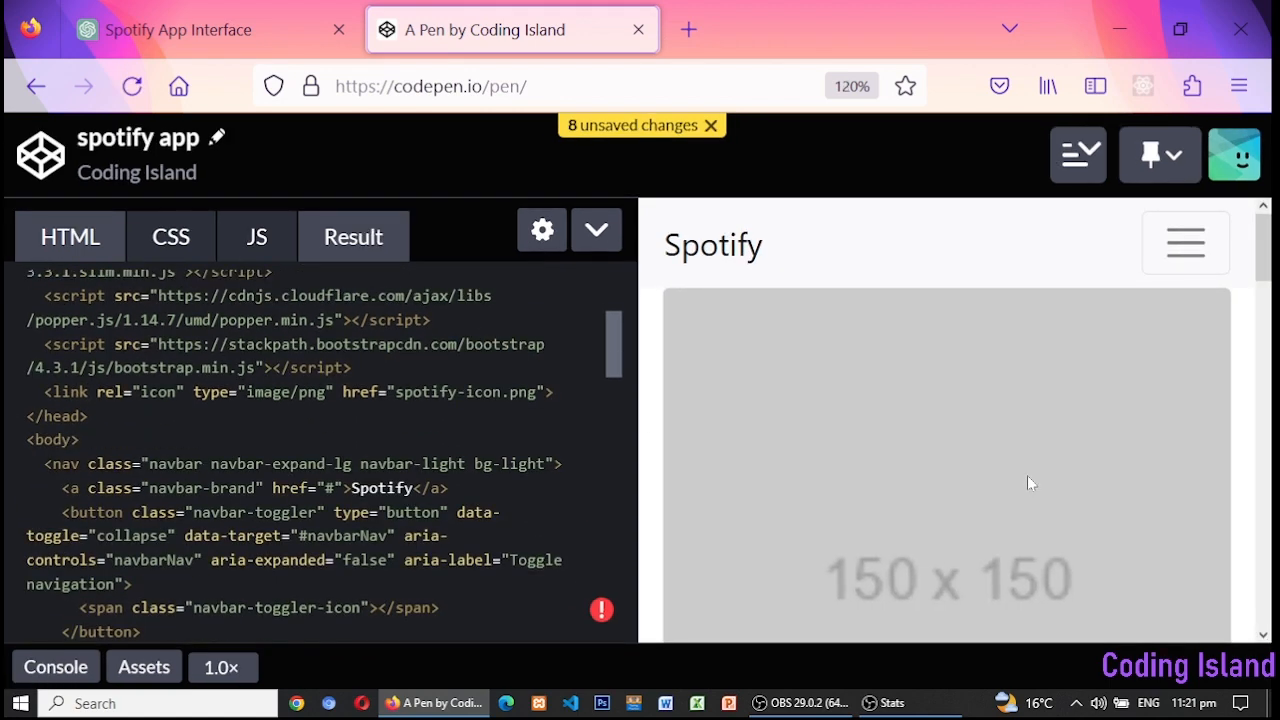
- View the Result at desktop width showing Home, My Music, Search, Settings links above the song cards
scroll(down, 3)
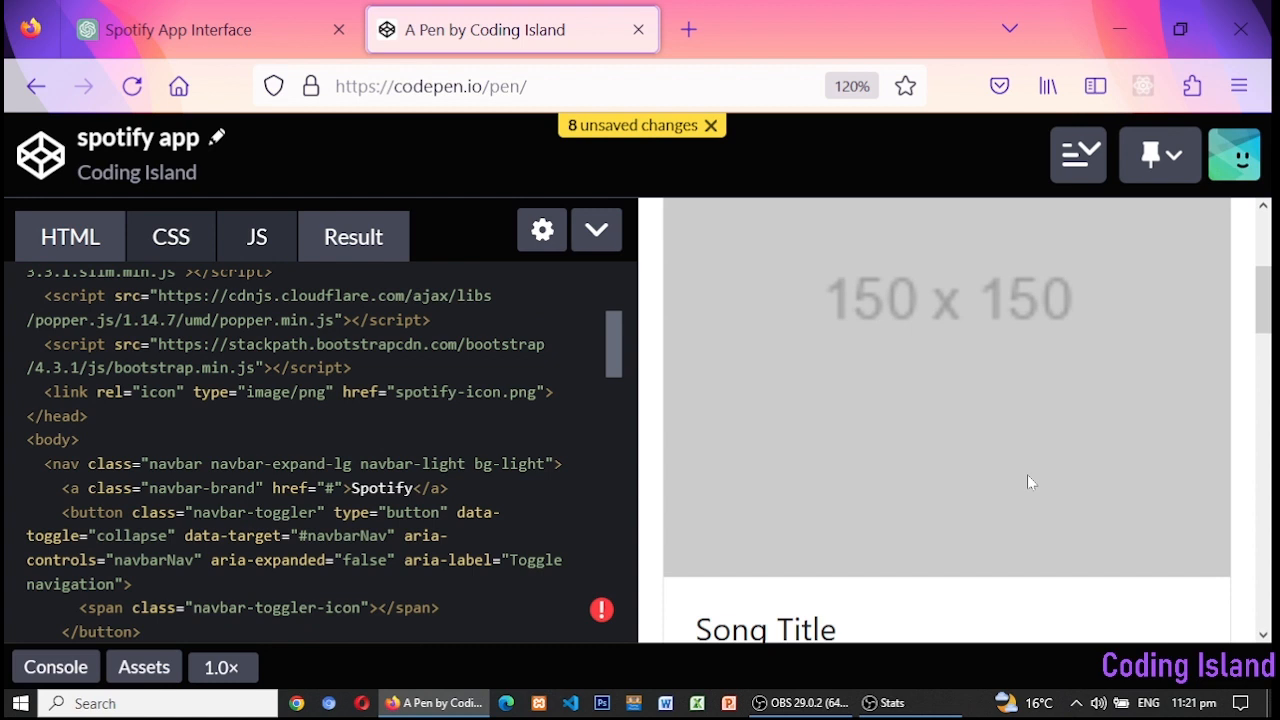
scroll(down, 3)
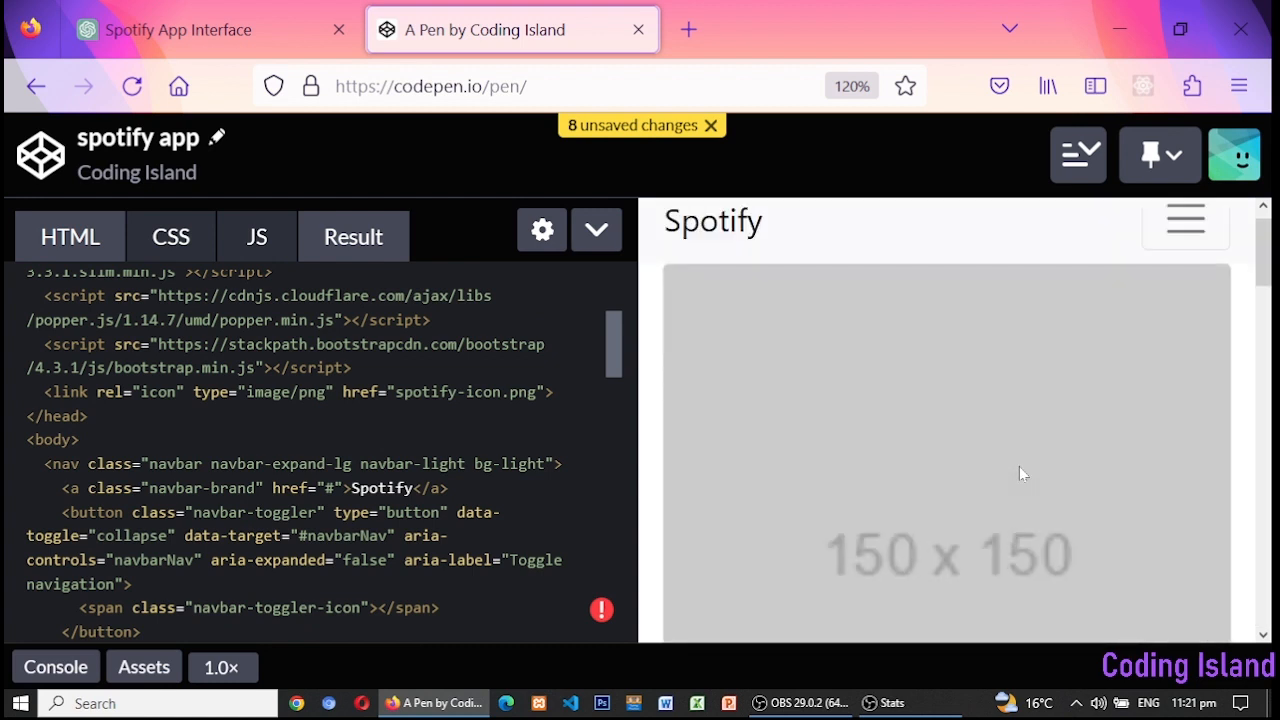
click(1184, 242)
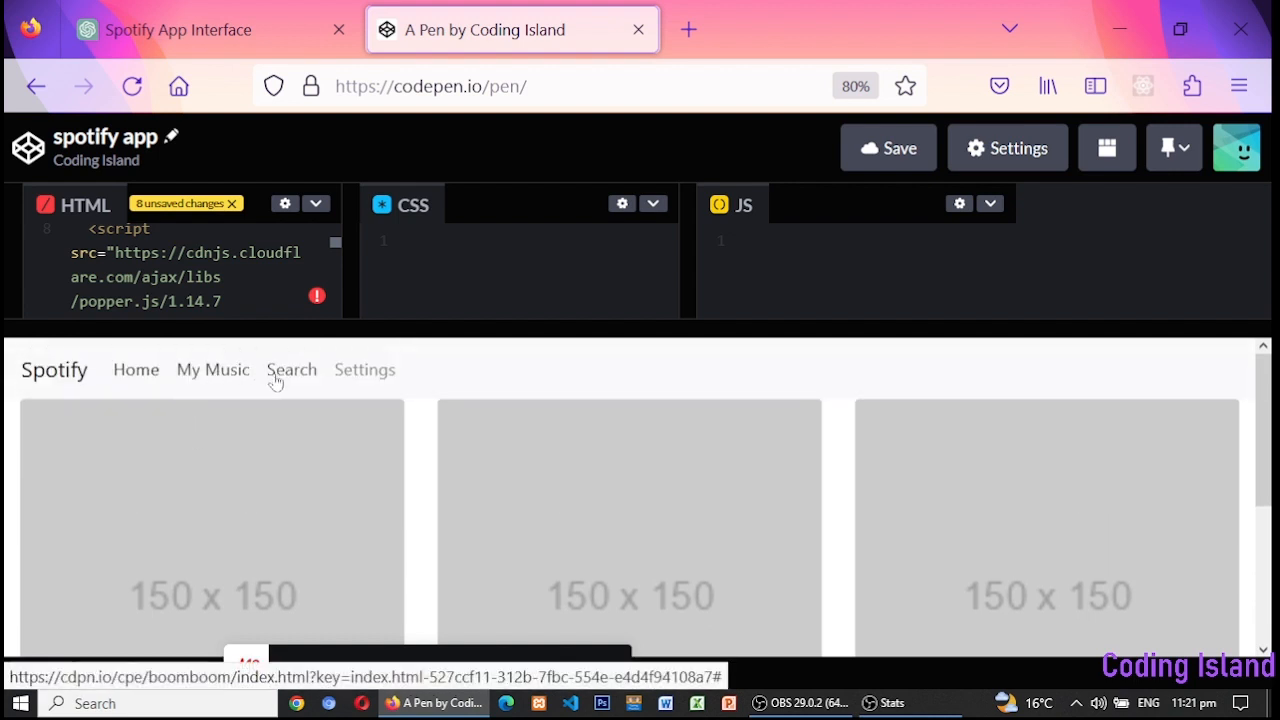
scroll(down, 3)
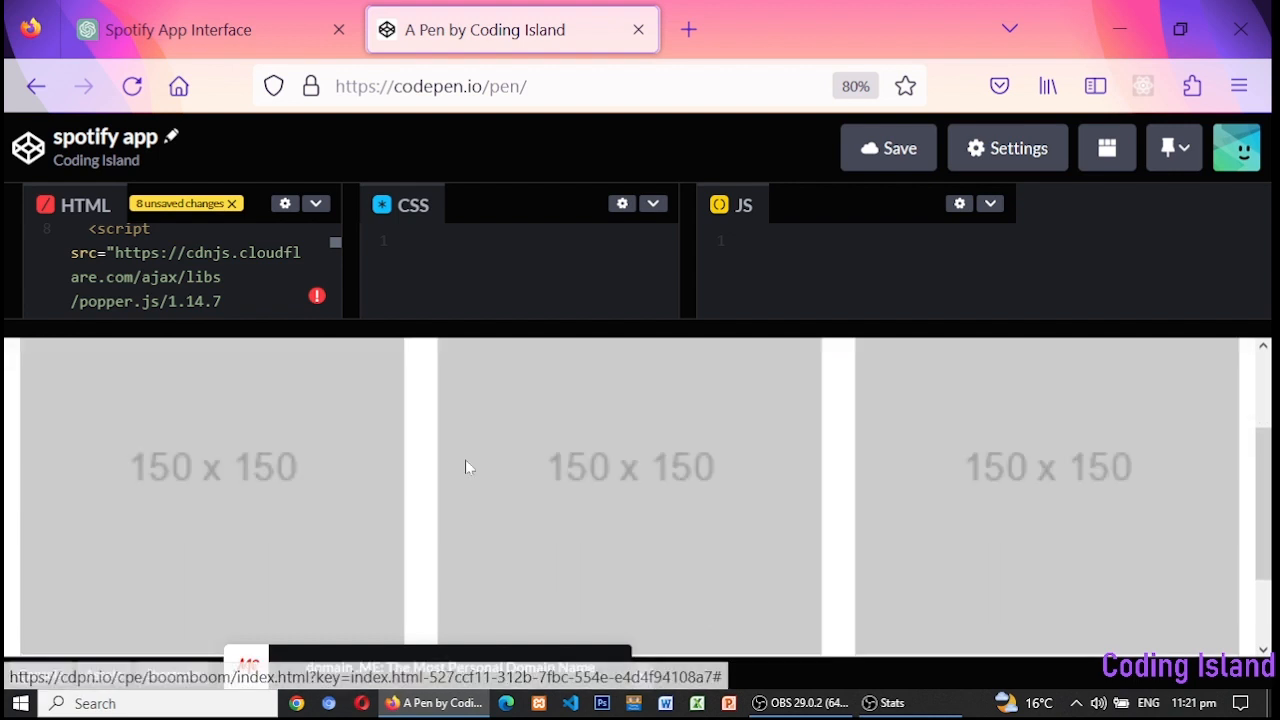
scroll(down, 3)
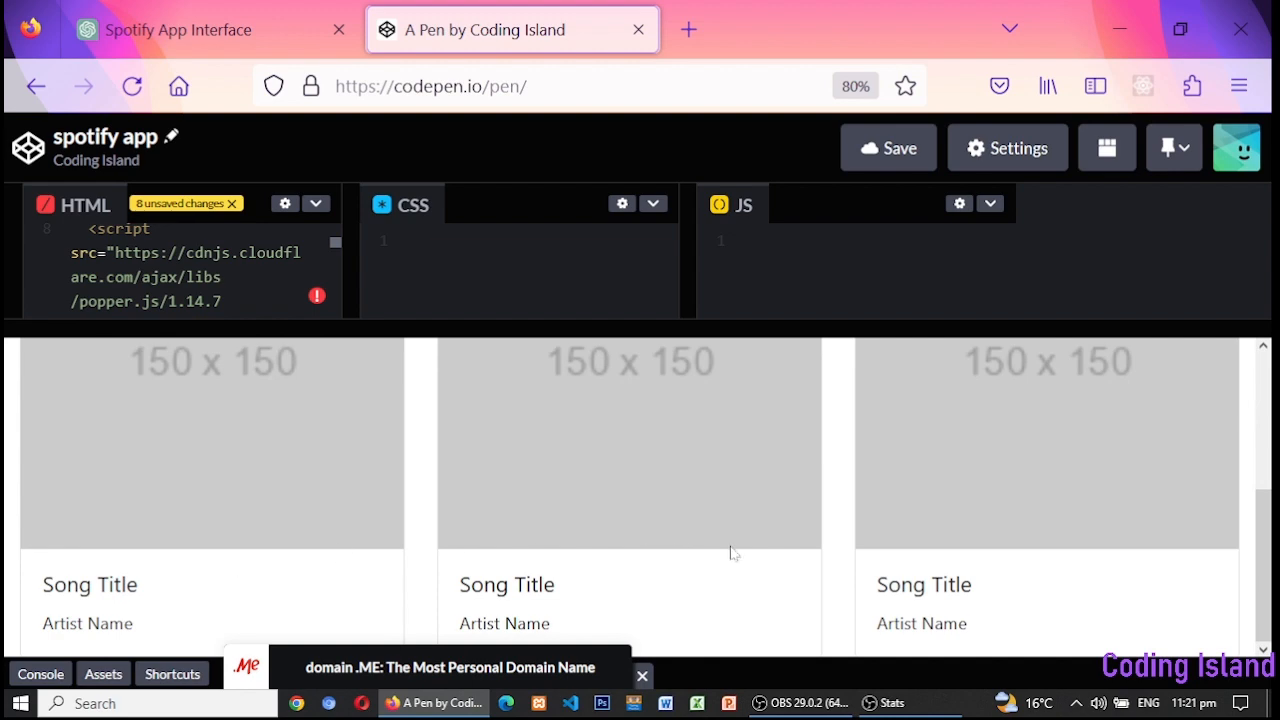
mouse_move(184, 440)
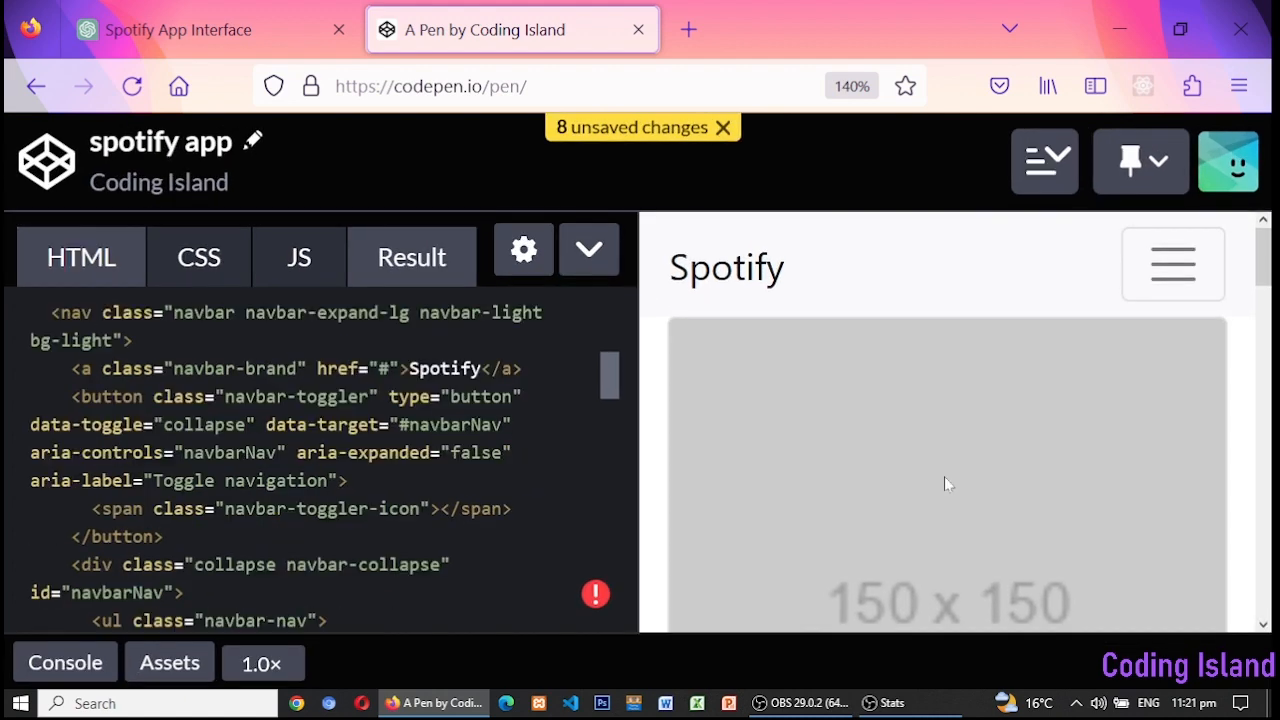
scroll(down, 3)
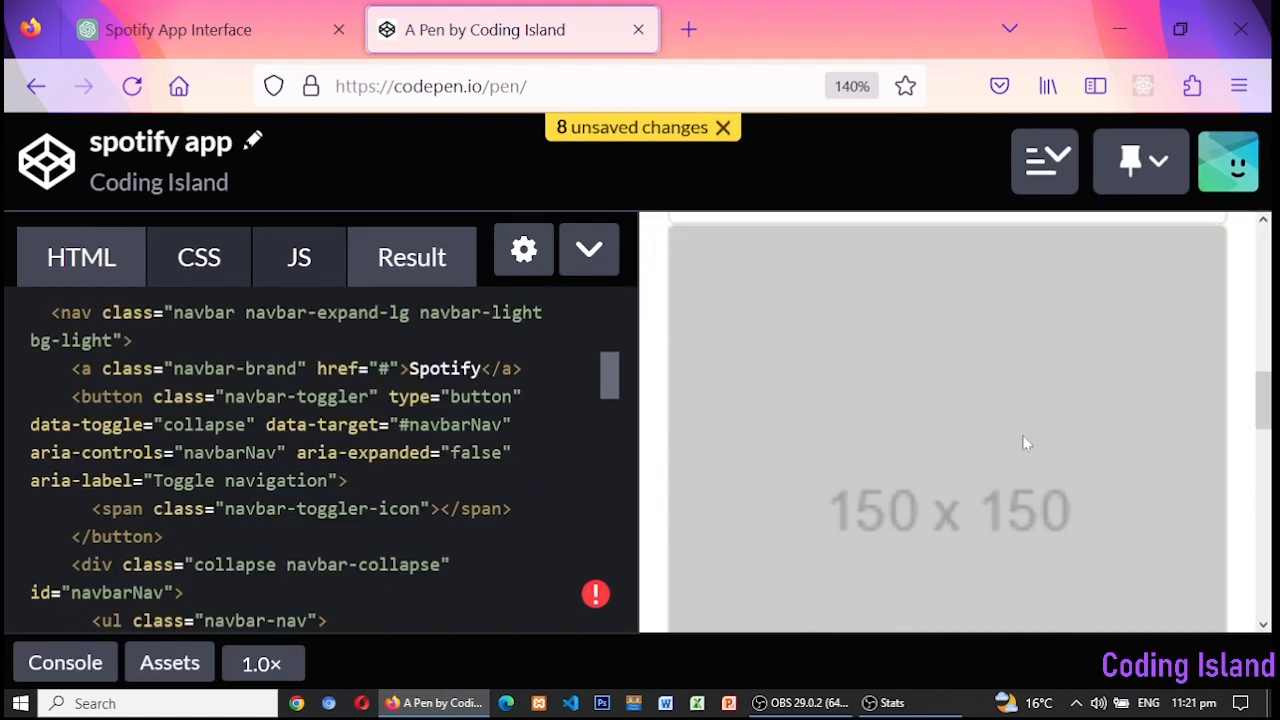
scroll(down, 3)
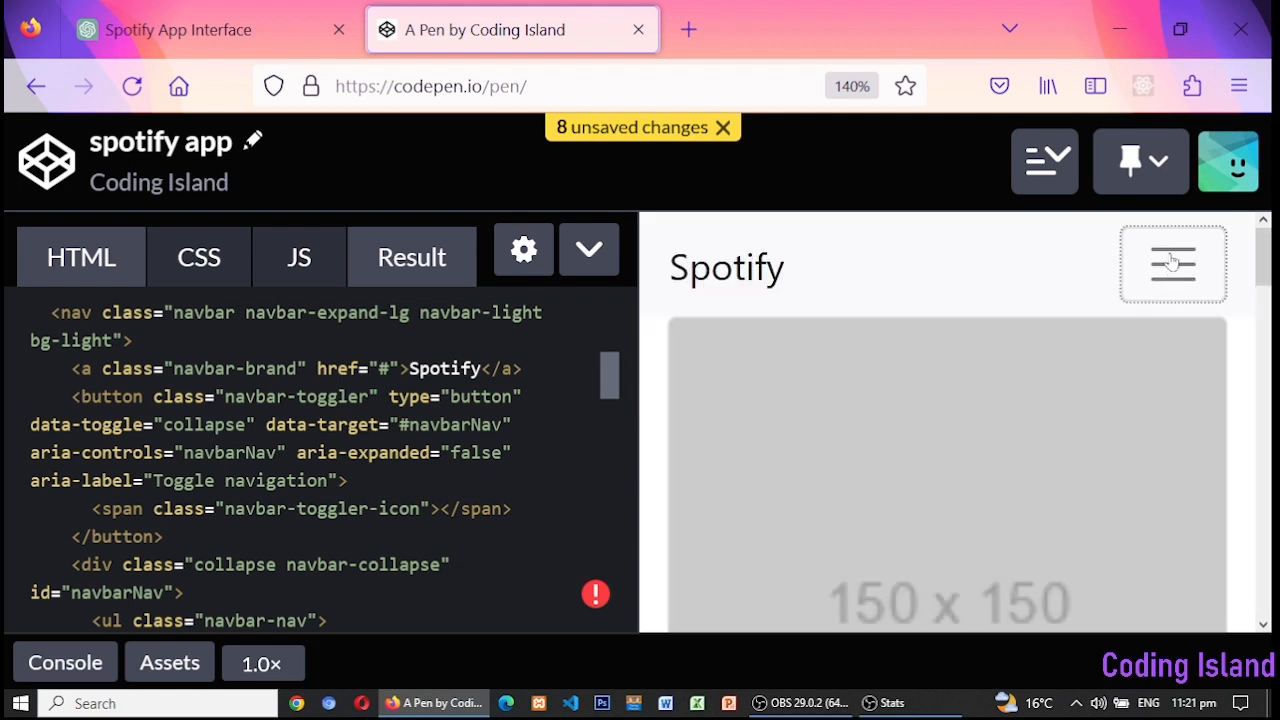
mouse_move(778, 532)
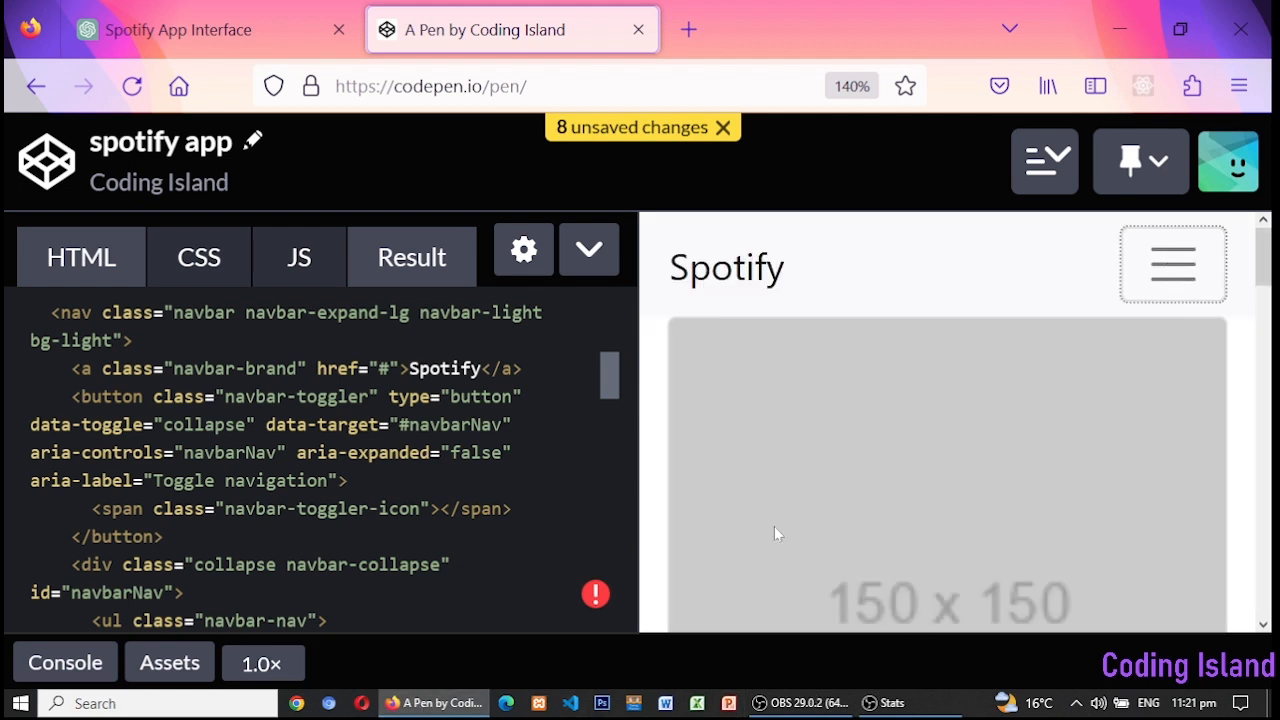